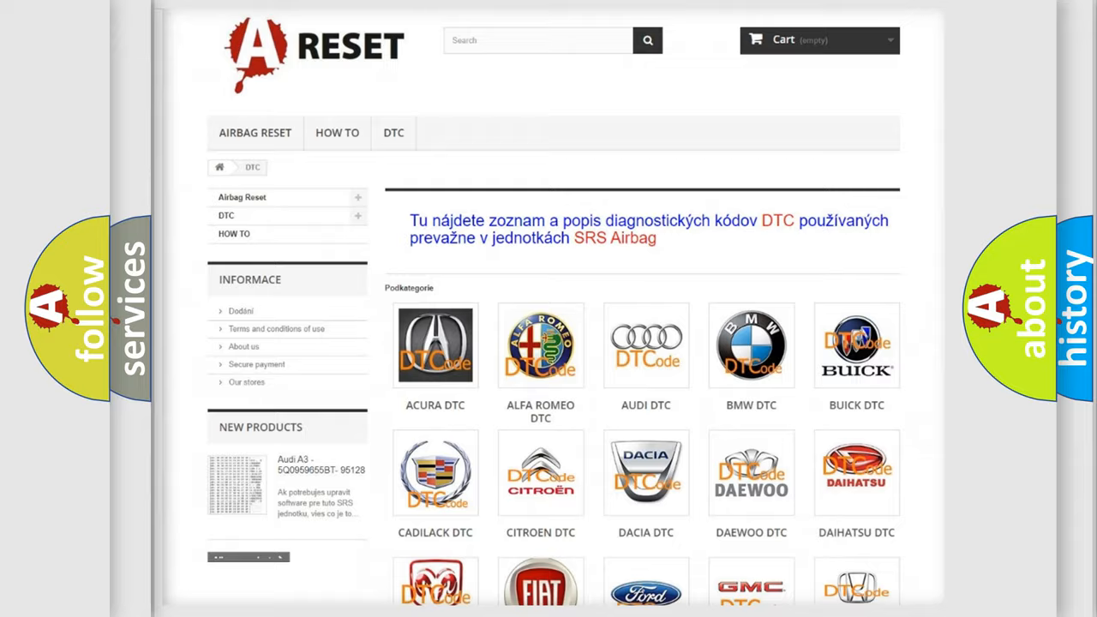
# Choose the Saturn tile in the DTC brand grid and browse its trouble code list
pyautogui.scroll(-3)
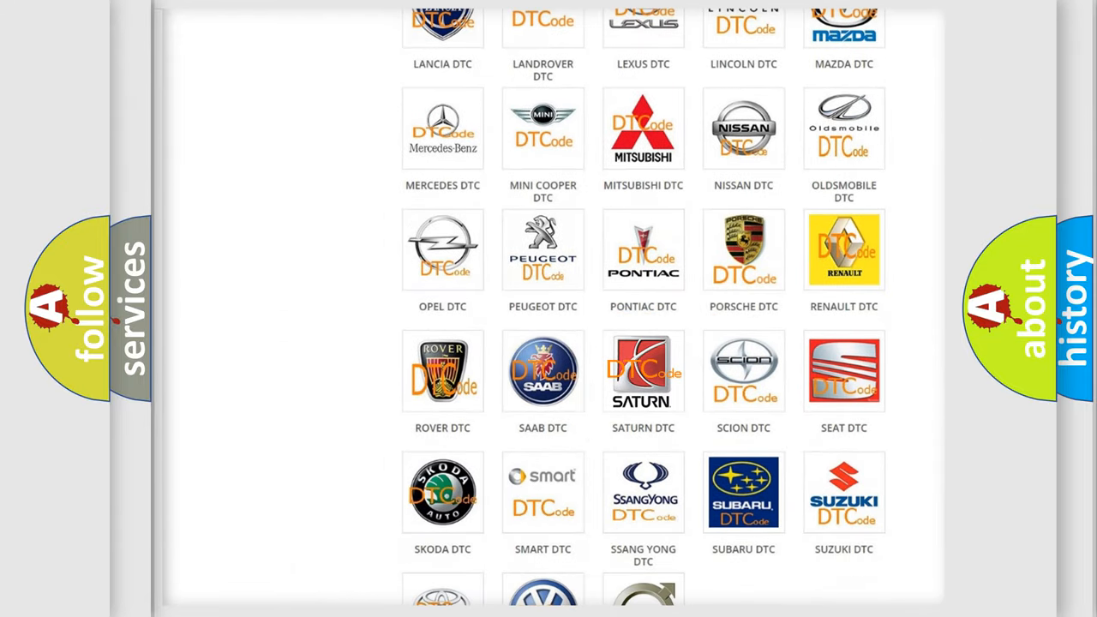
pyautogui.click(643, 370)
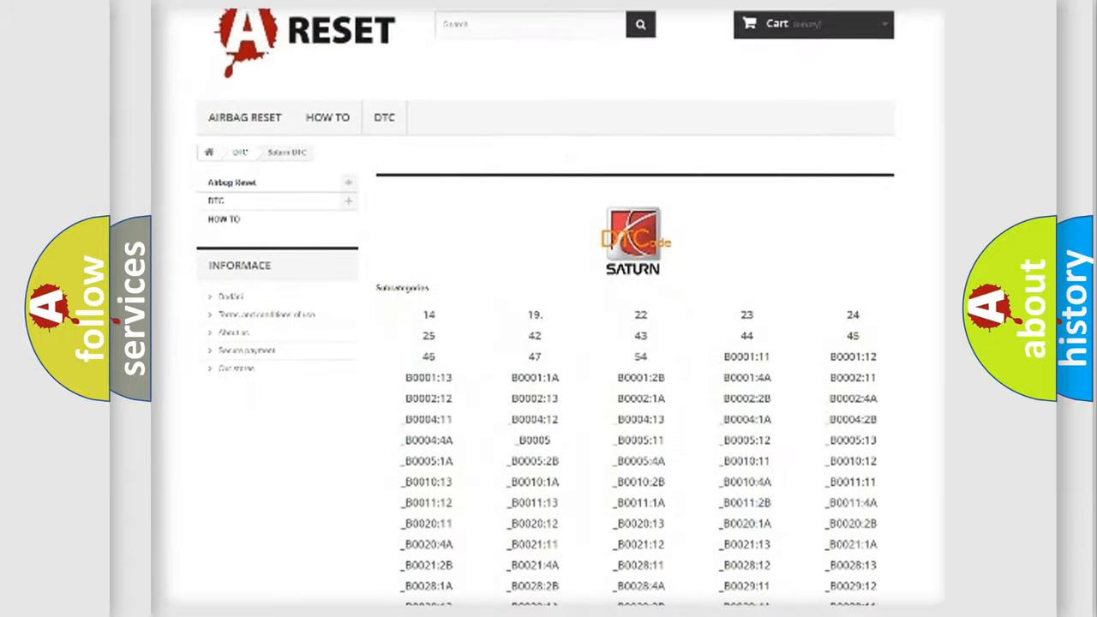
pyautogui.scroll(-3)
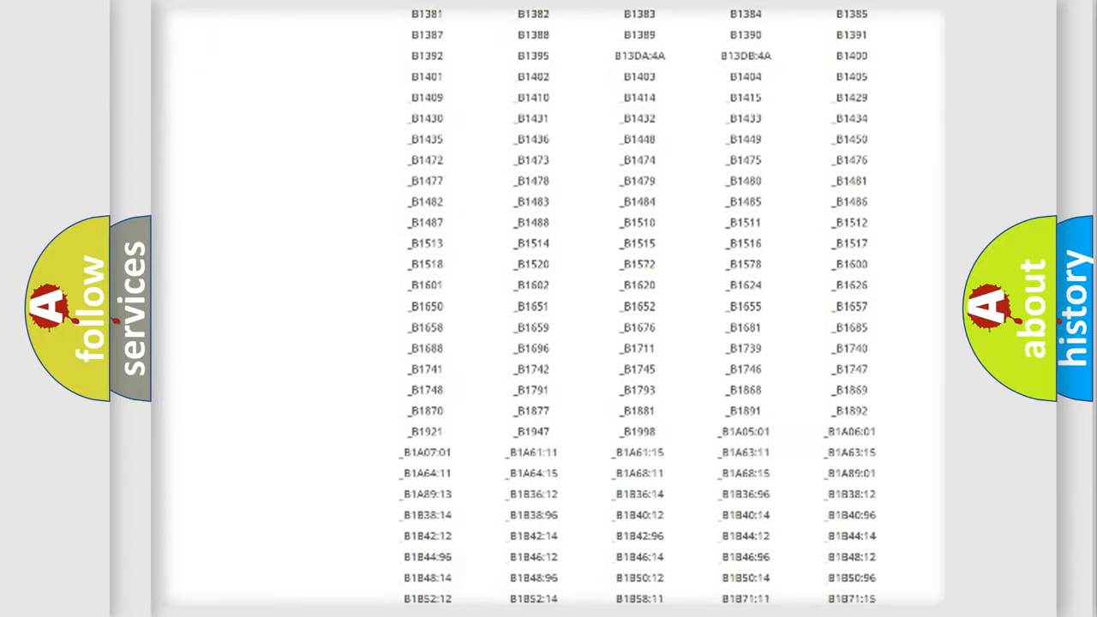